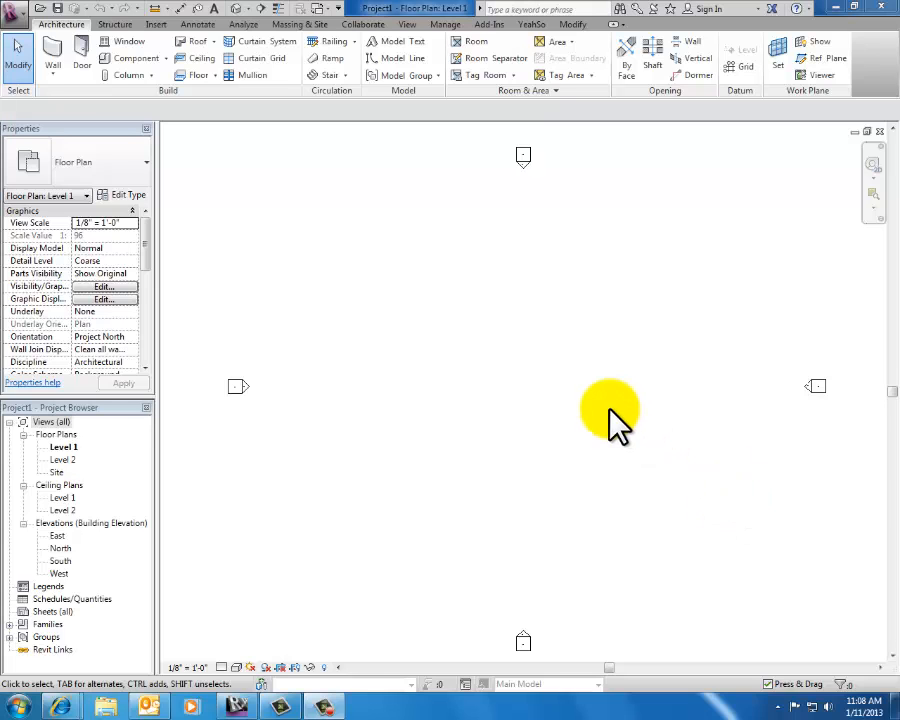
{"action": "mouse_move", "coordinate": [565, 310]}
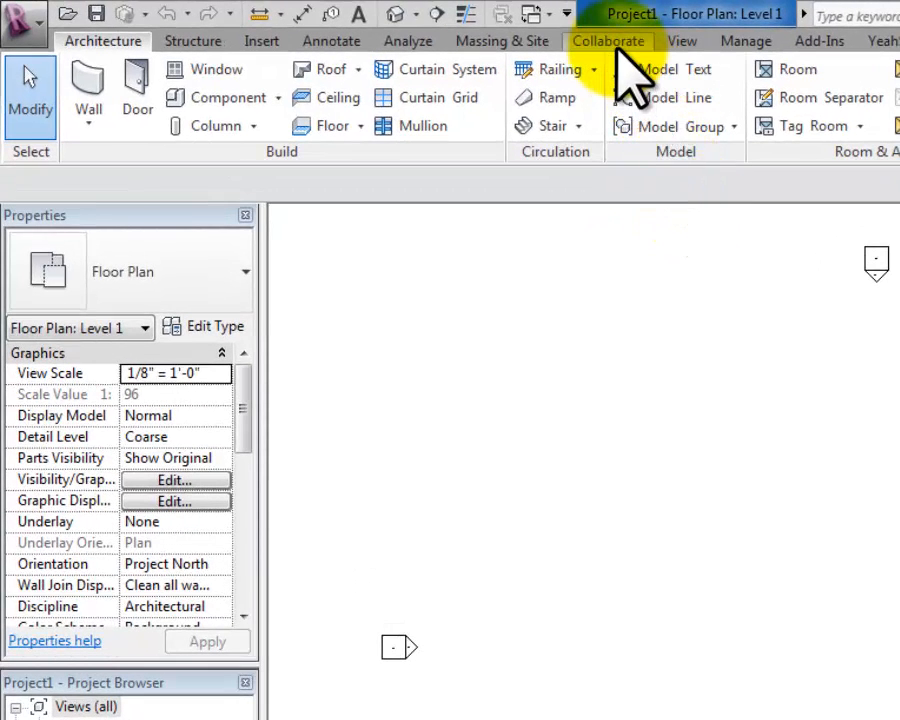
{"action": "mouse_move", "coordinate": [625, 65]}
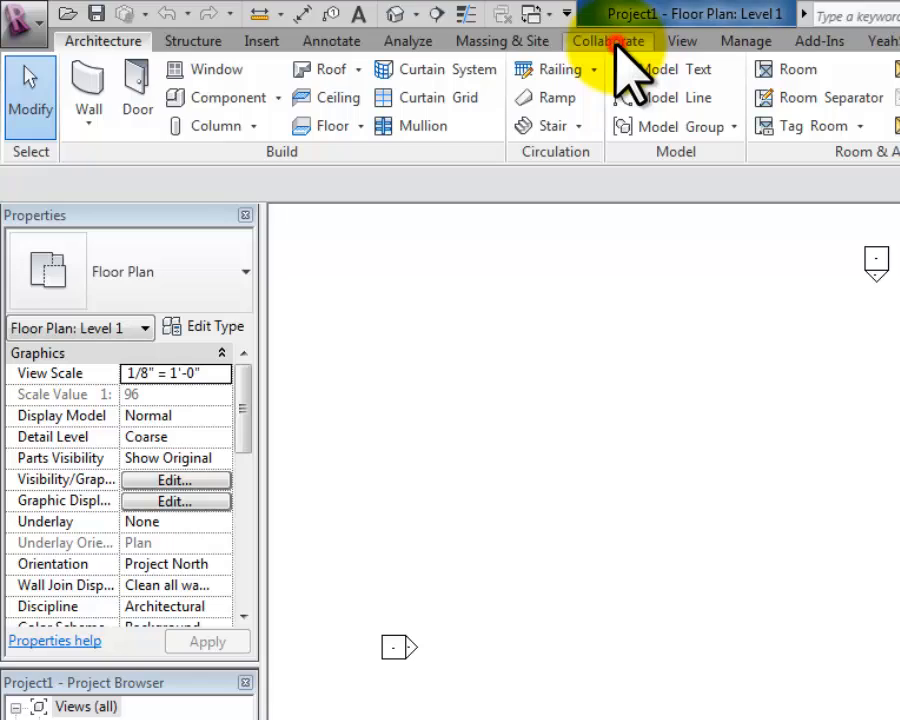
- Show the Collaborate tab's worksharing tools and read the Worksets tooltip
{"action": "left_click", "coordinate": [608, 41]}
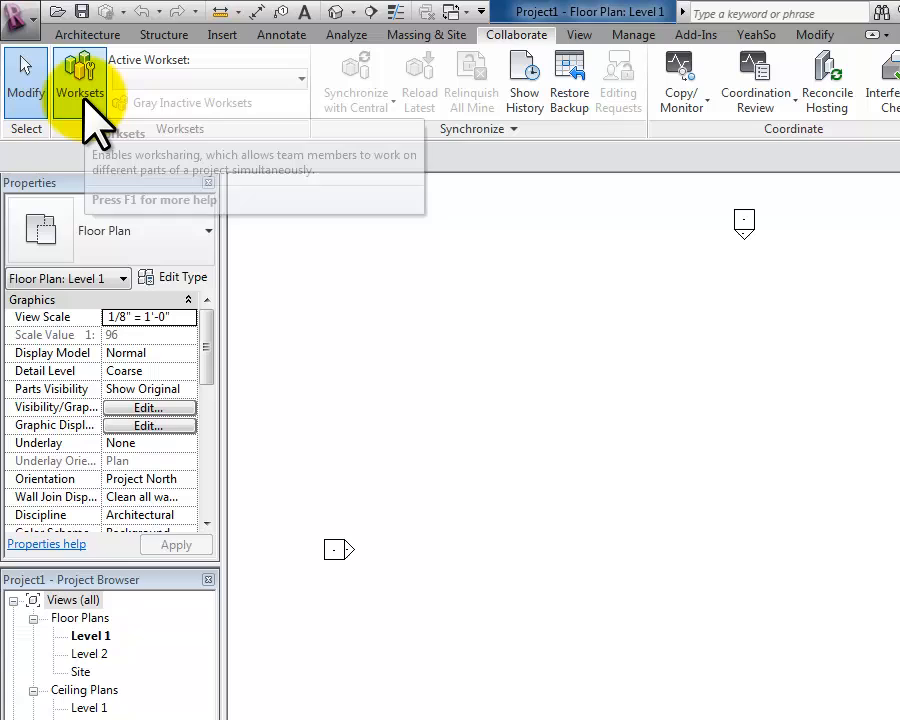
{"action": "mouse_move", "coordinate": [79, 80]}
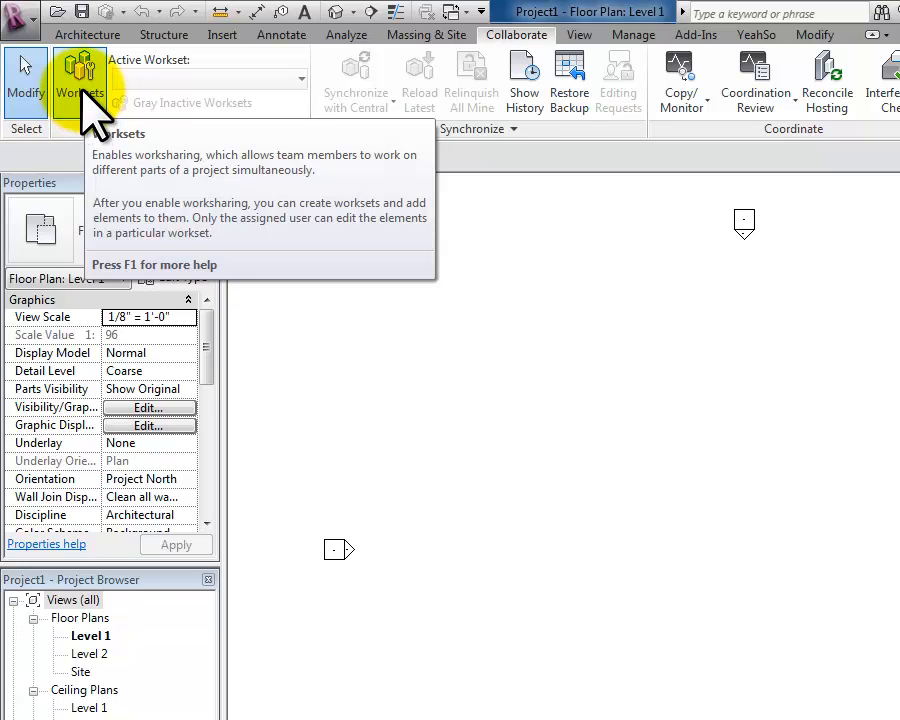
- Enable worksharing with default worksets Shared Levels and Grids and Workset1
{"action": "left_click", "coordinate": [78, 80]}
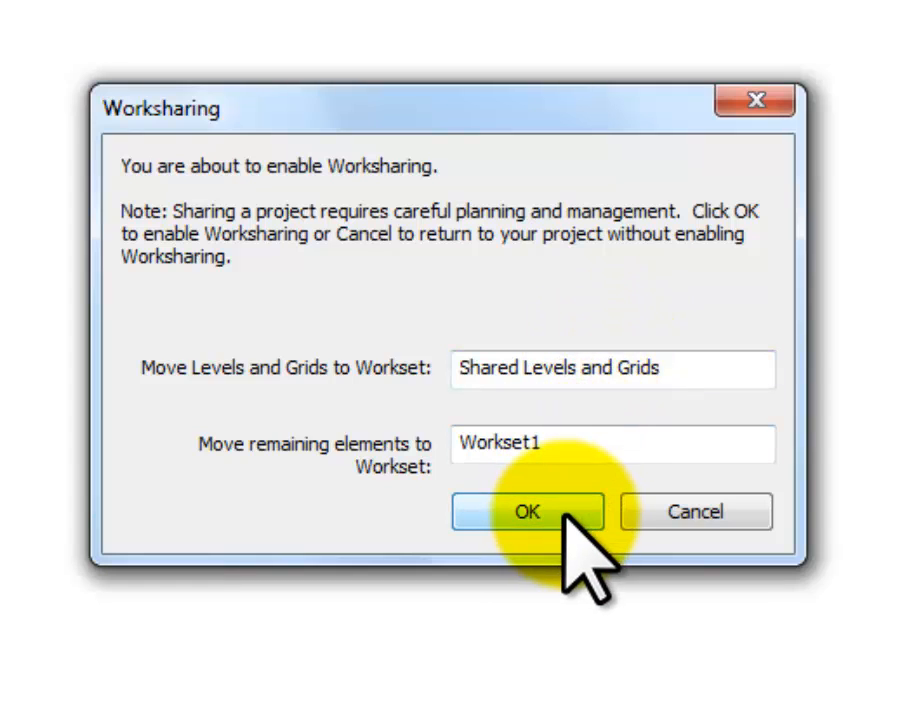
{"action": "left_click", "coordinate": [527, 511]}
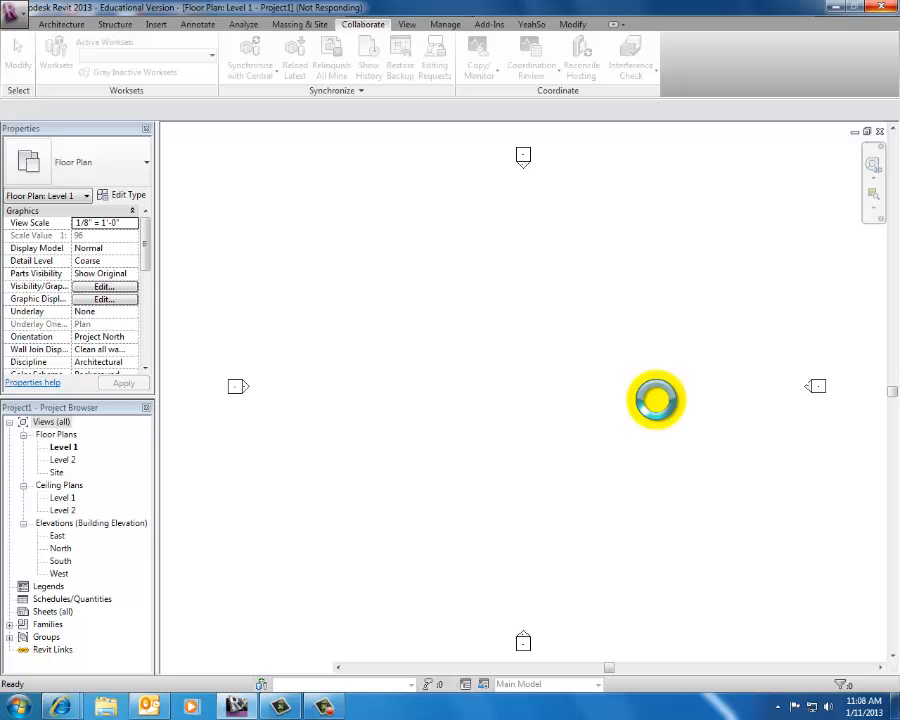
- Review the Worksets list and close it with Workset1 still active
{"action": "left_click", "coordinate": [56, 55]}
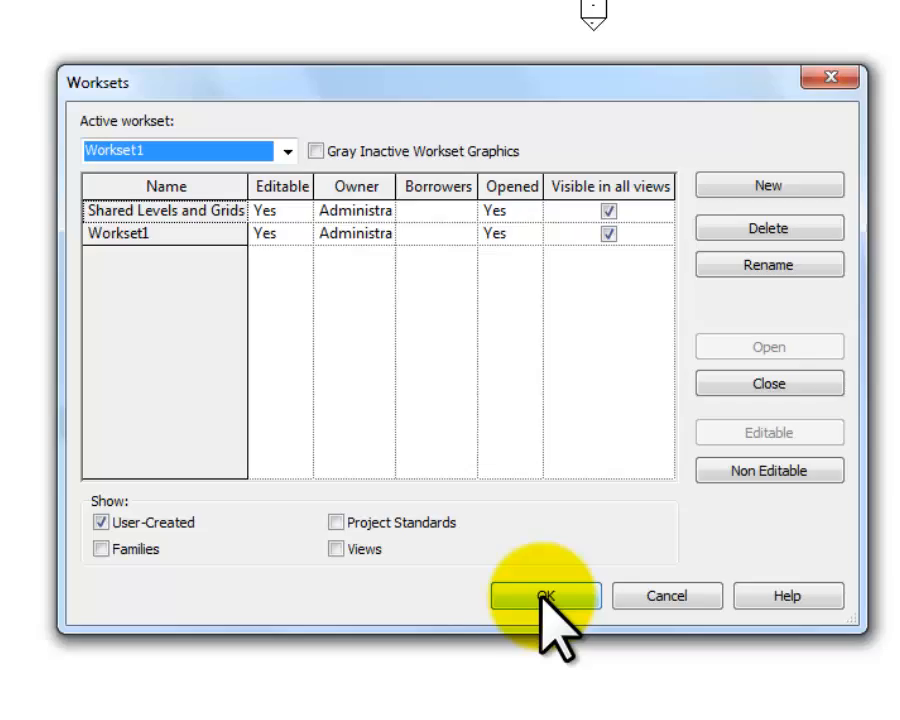
{"action": "left_click", "coordinate": [545, 595]}
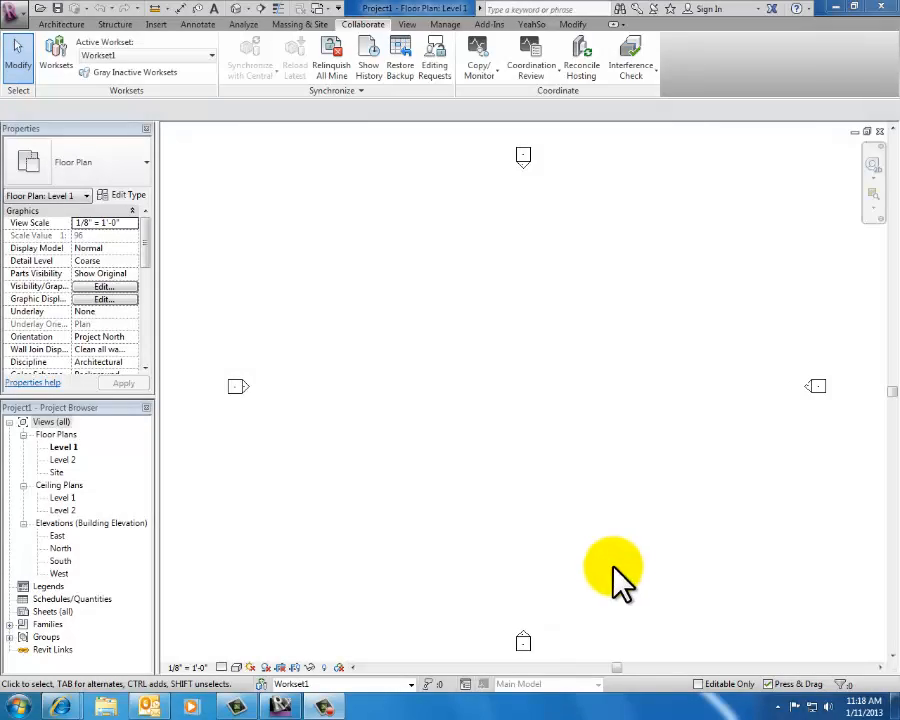
- Bring up the Save As > Project options from the Application Menu
{"action": "left_click", "coordinate": [18, 18]}
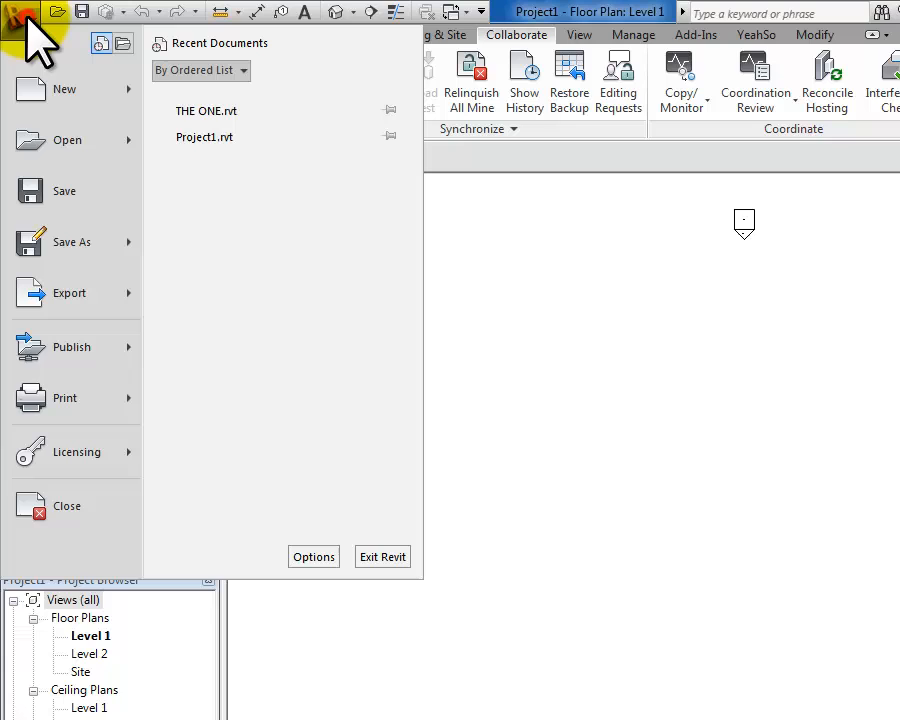
{"action": "mouse_move", "coordinate": [40, 55]}
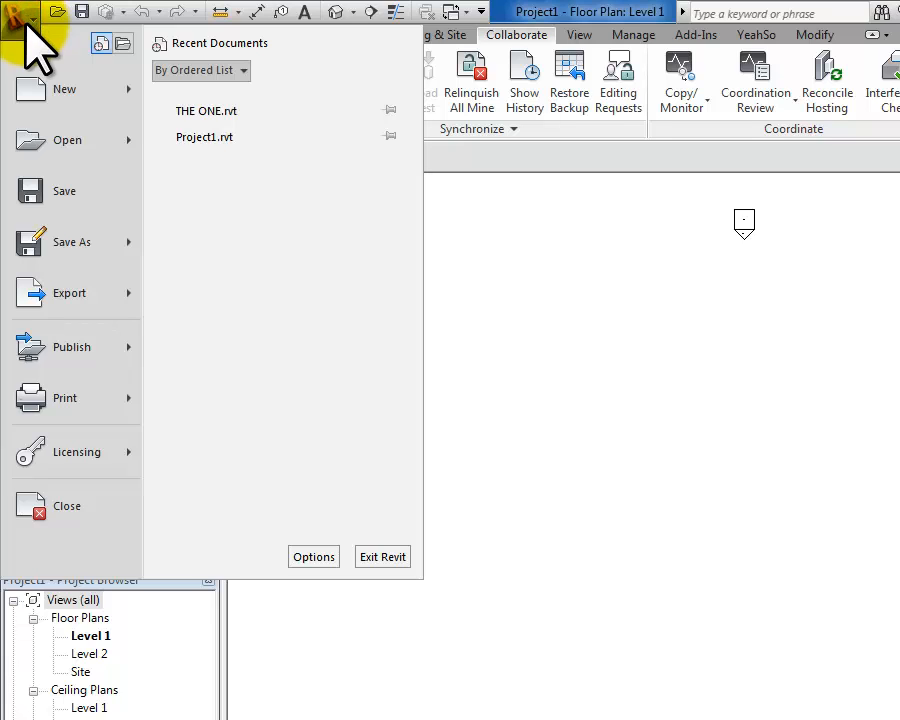
{"action": "left_click", "coordinate": [64, 242]}
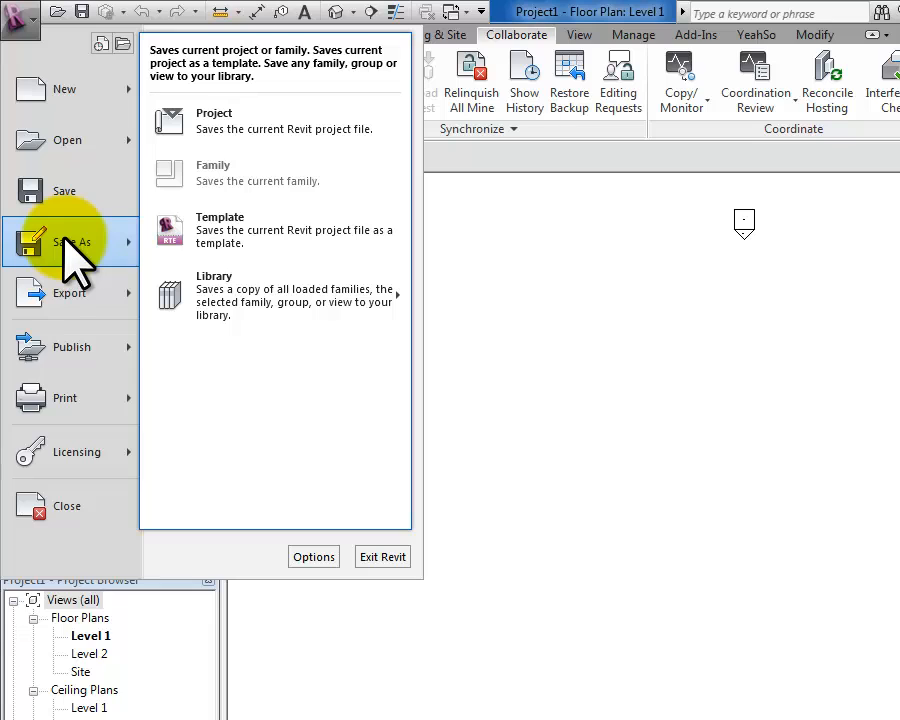
{"action": "mouse_move", "coordinate": [310, 120]}
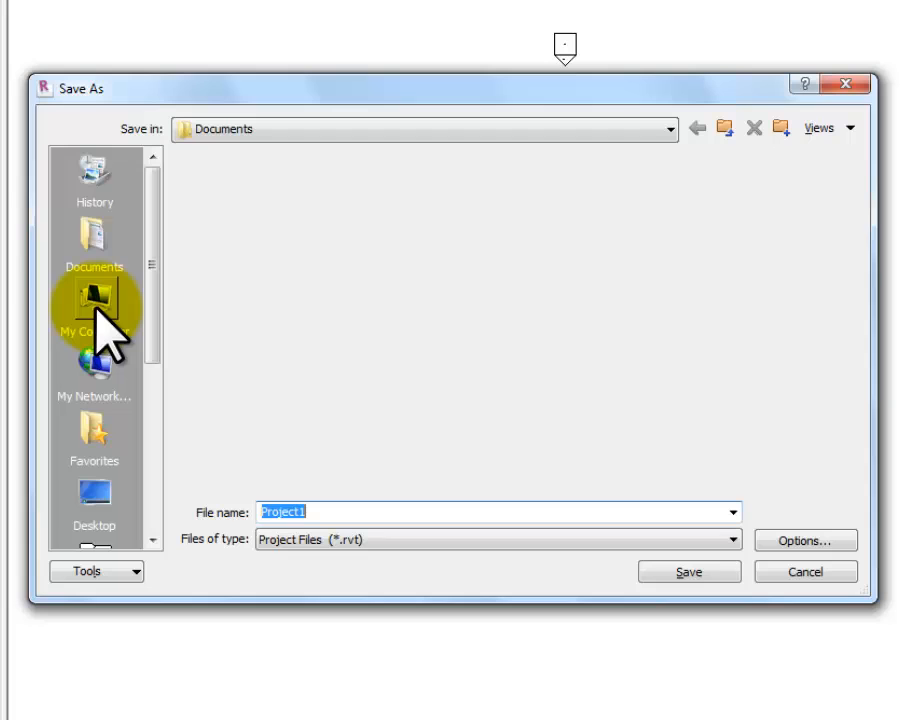
- Navigate via My Computer to Revit_Worksharing on the engr (O:) network drive
{"action": "left_click", "coordinate": [94, 310]}
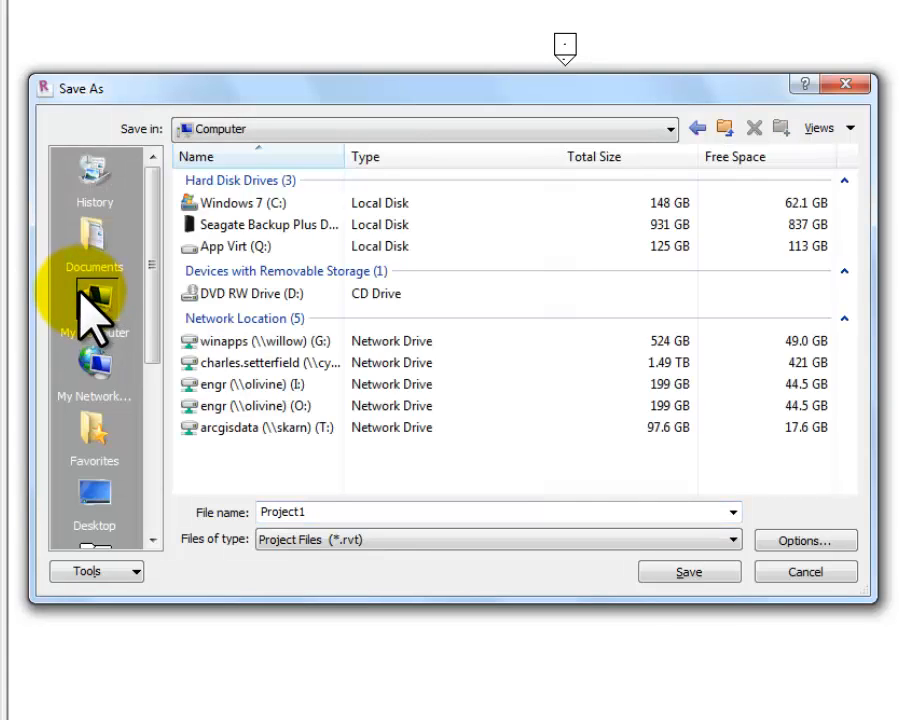
{"action": "left_click", "coordinate": [240, 405]}
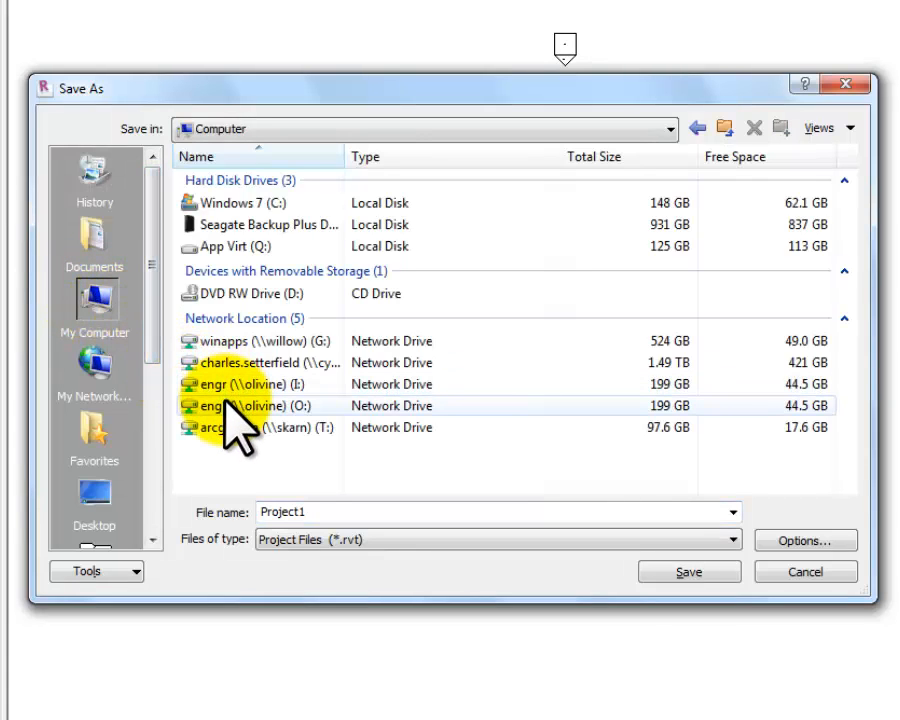
{"action": "double_click", "coordinate": [240, 406]}
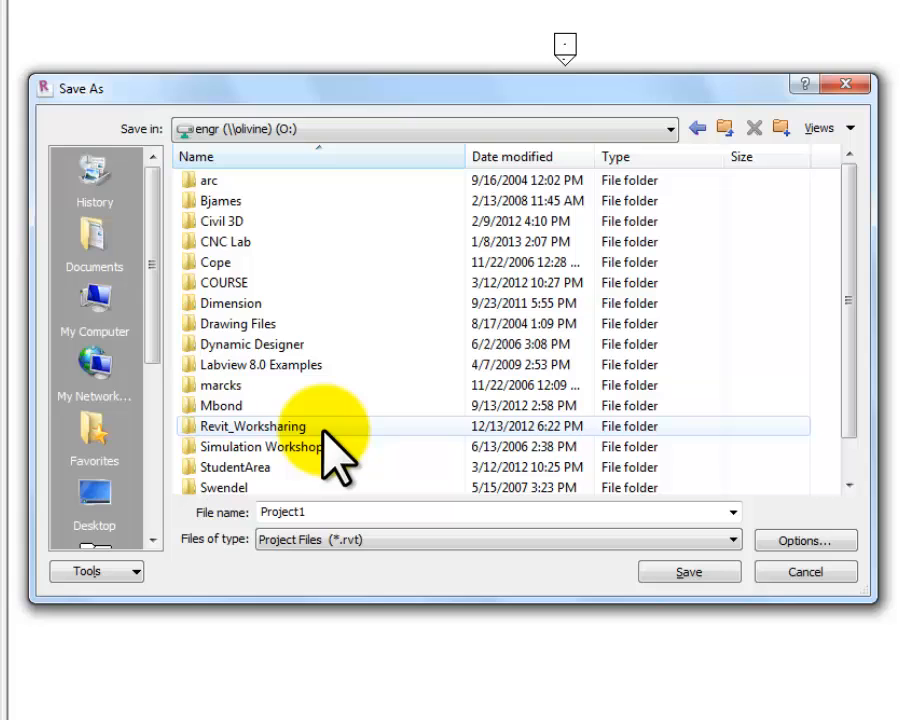
{"action": "double_click", "coordinate": [265, 425]}
{"action": "type", "text": " Central"}
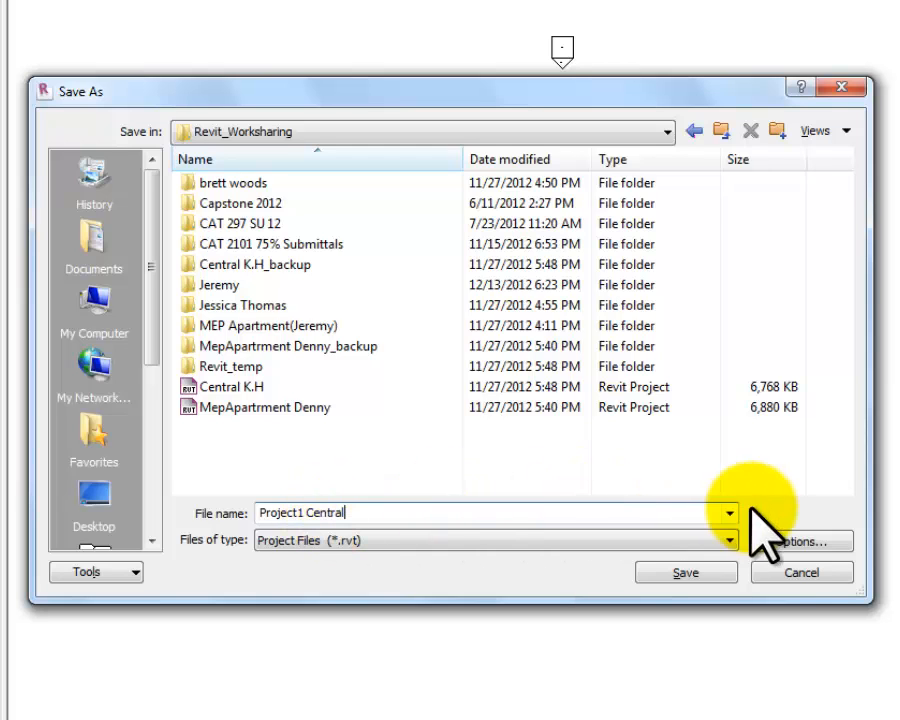
{"action": "left_click", "coordinate": [820, 541]}
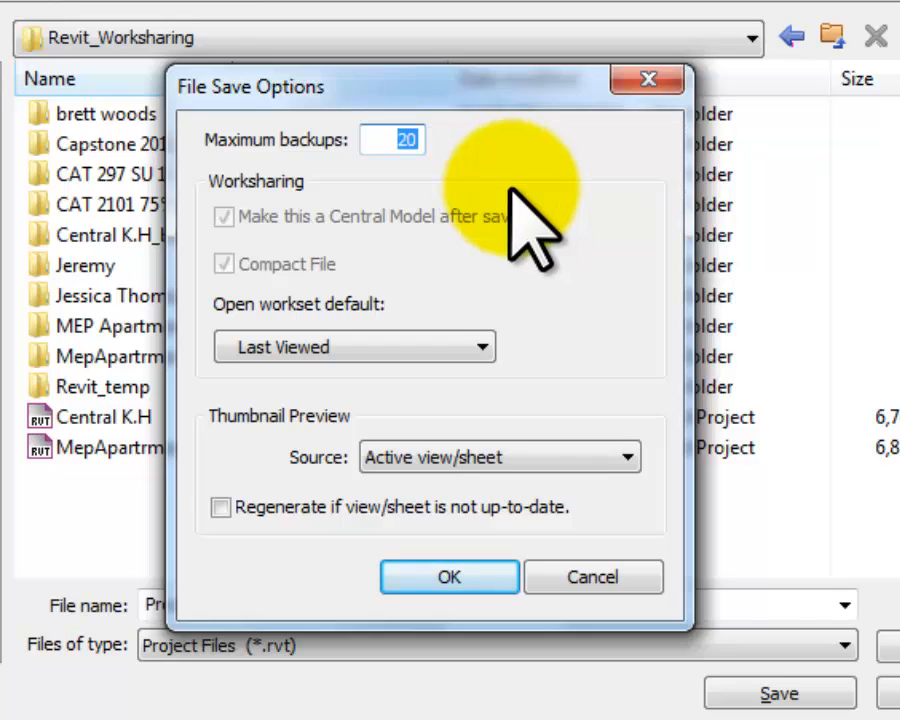
{"action": "mouse_move", "coordinate": [560, 260]}
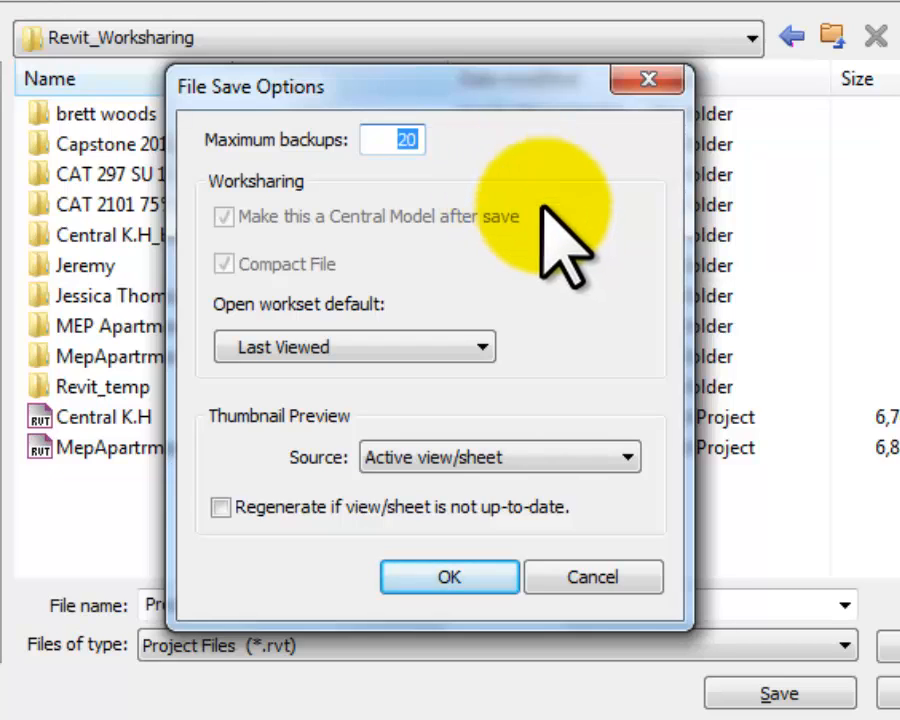
{"action": "mouse_move", "coordinate": [593, 577]}
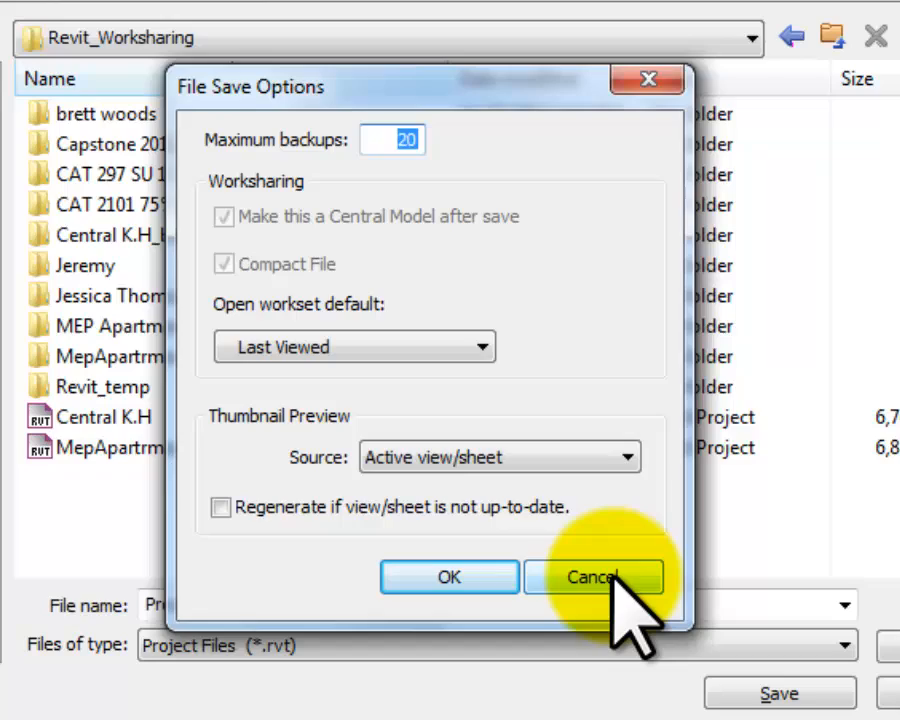
{"action": "left_click", "coordinate": [593, 577]}
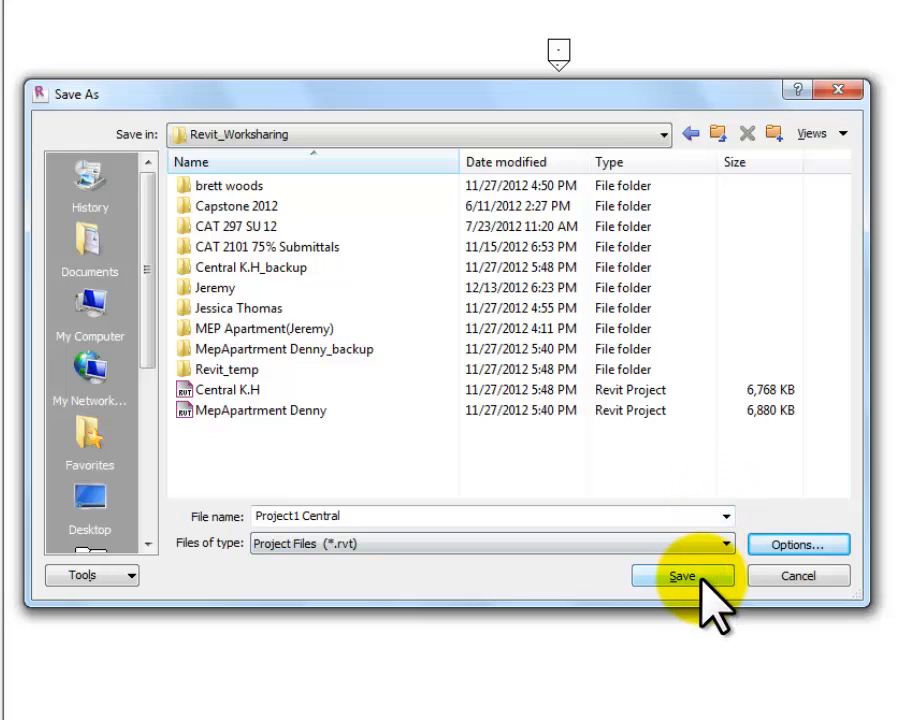
- Save the file as Project1 Central, creating the central model on the network
{"action": "left_click", "coordinate": [682, 575]}
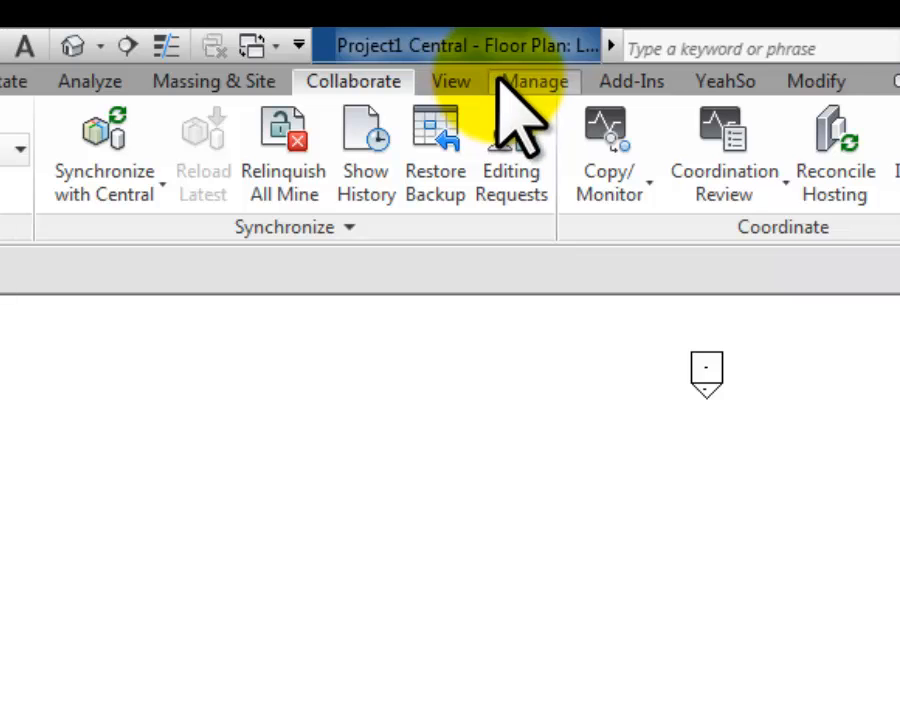
{"action": "mouse_move", "coordinate": [520, 110]}
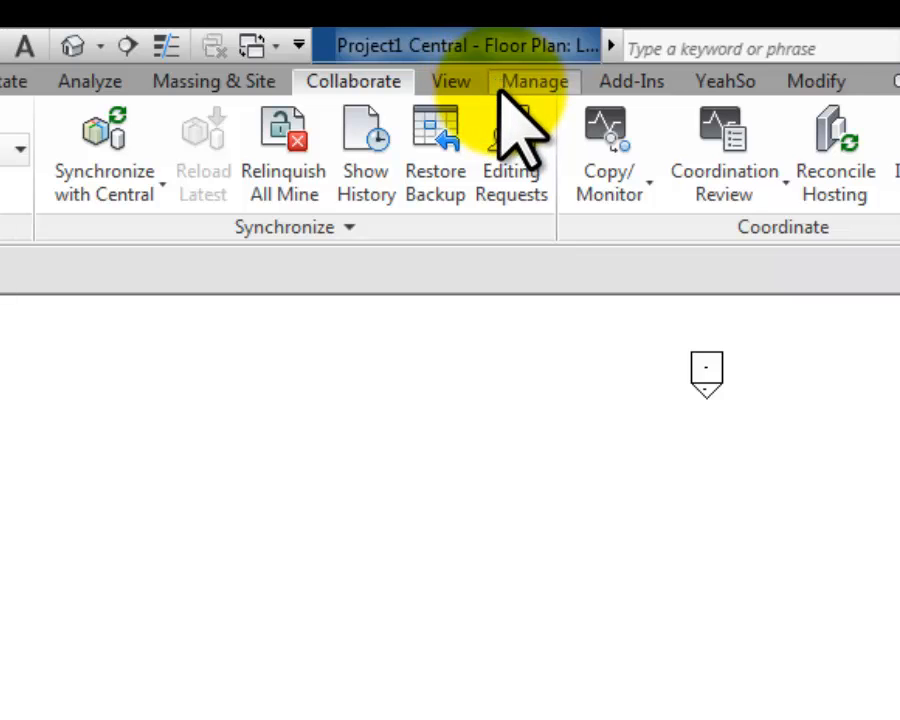